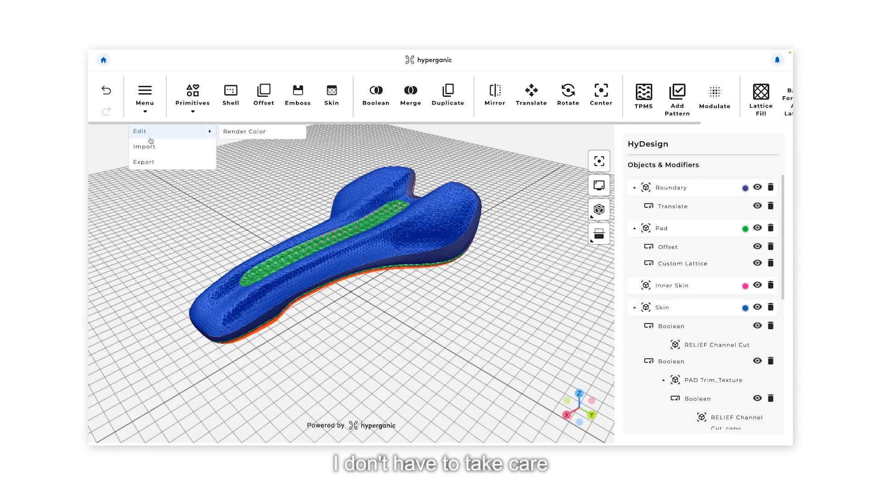
Step: Export the Pad object as a decimated STL named Saddle Pad with error 0.02
click(144, 162)
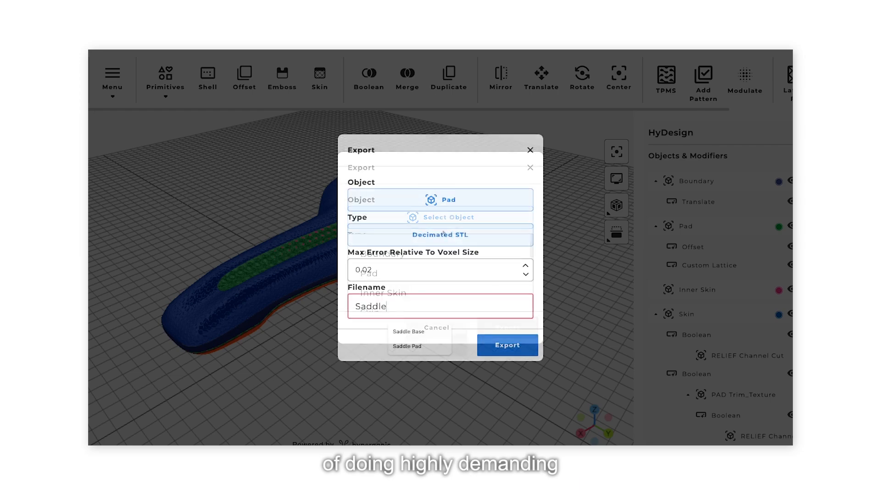
click(507, 346)
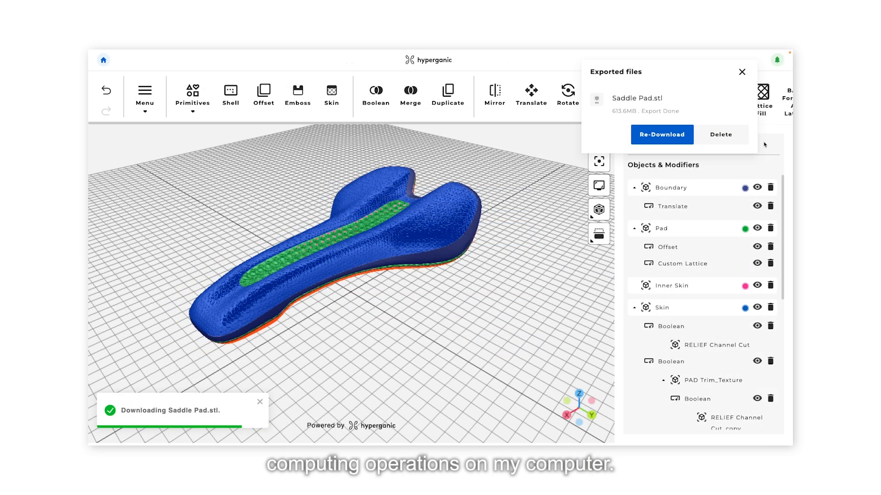